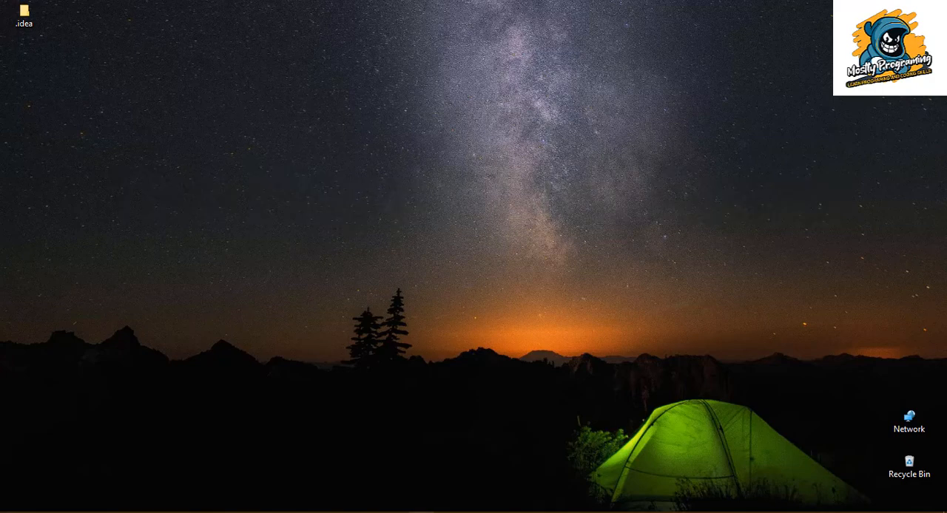
pyautogui.moveTo(156, 506)
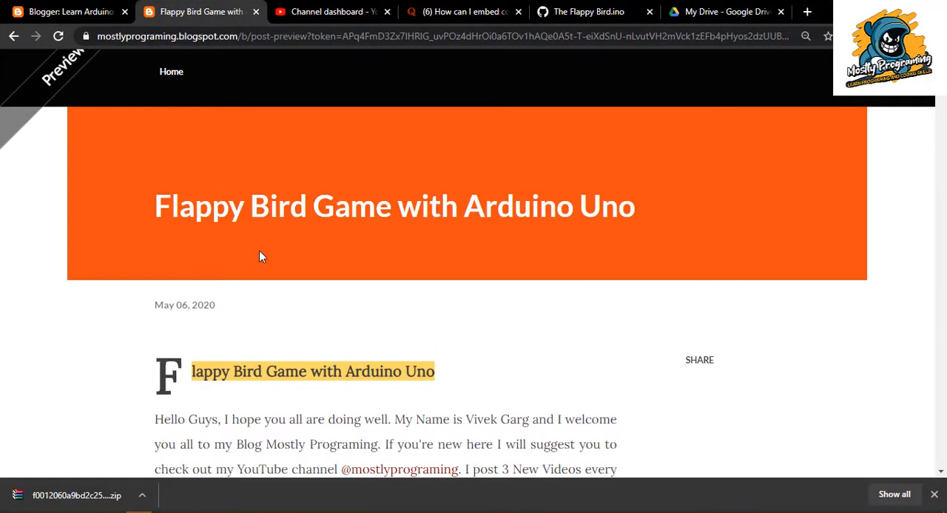
pyautogui.scroll(-3)
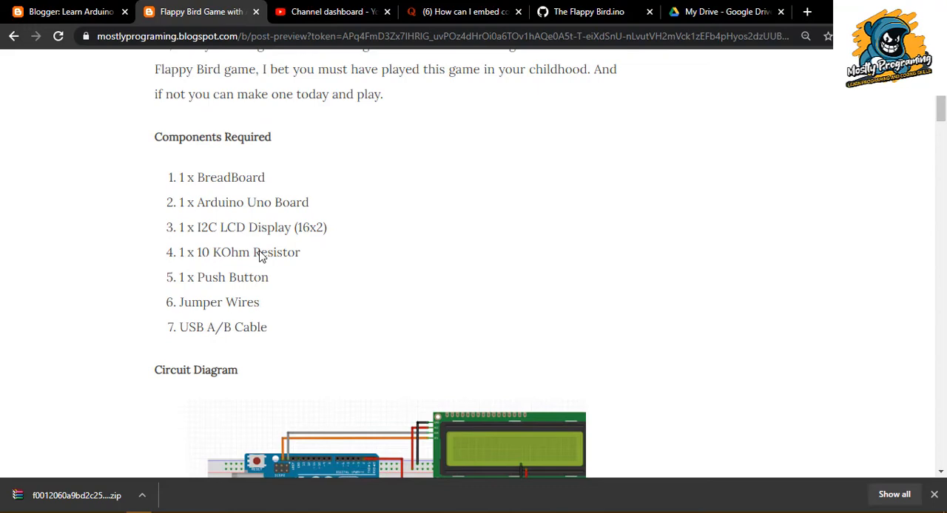
pyautogui.scroll(-3)
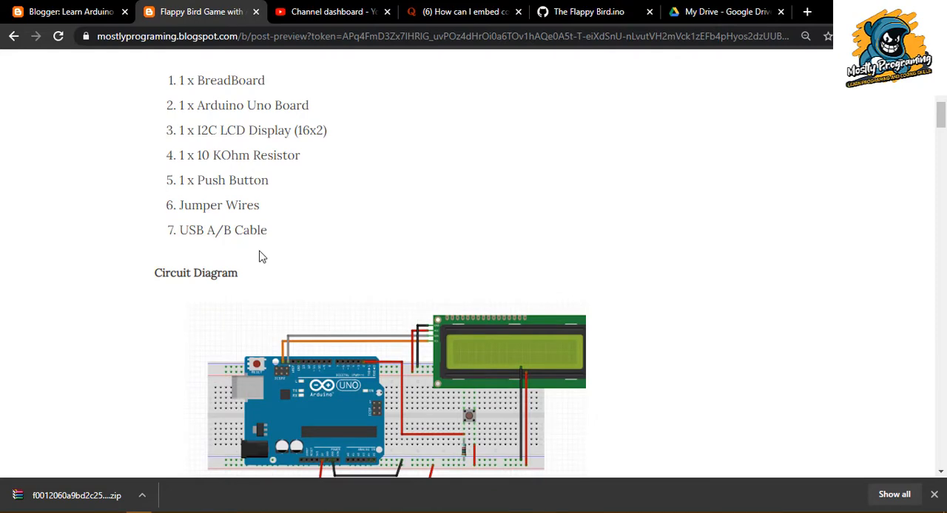
pyautogui.scroll(-3)
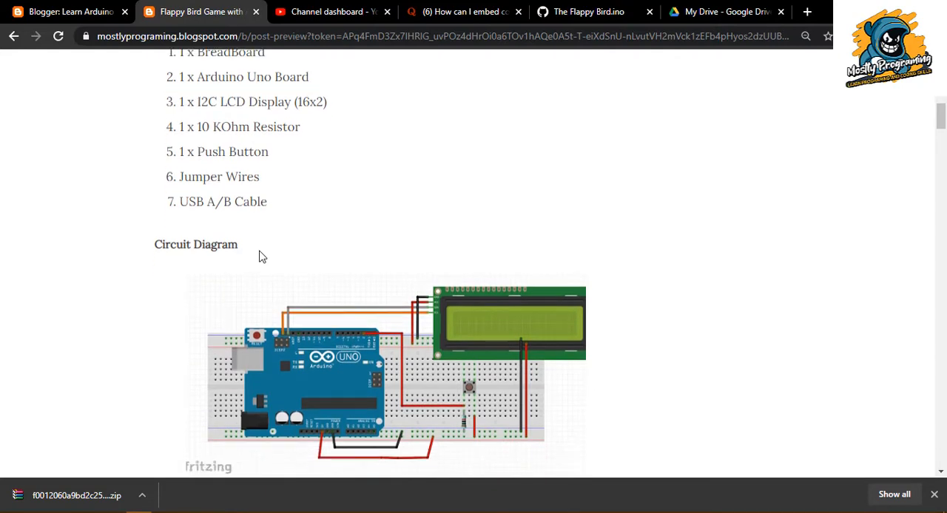
pyautogui.scroll(-3)
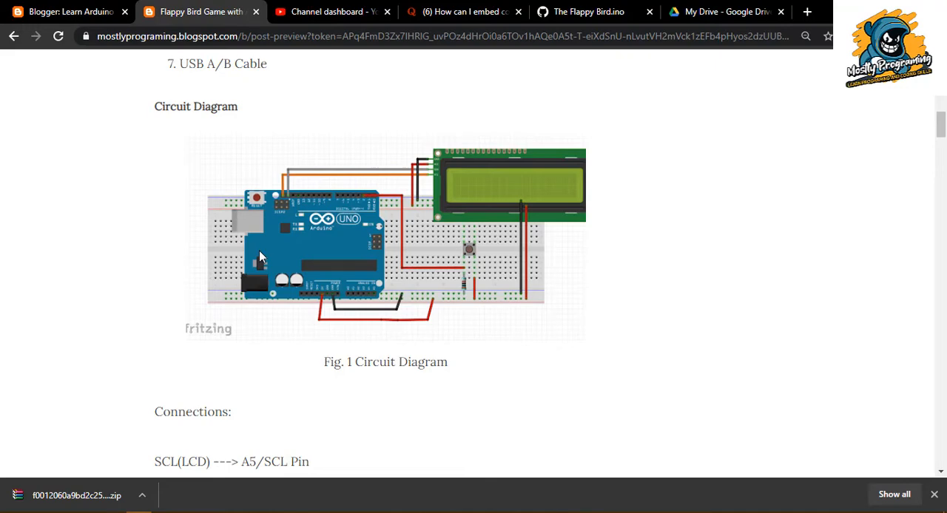
pyautogui.scroll(-3)
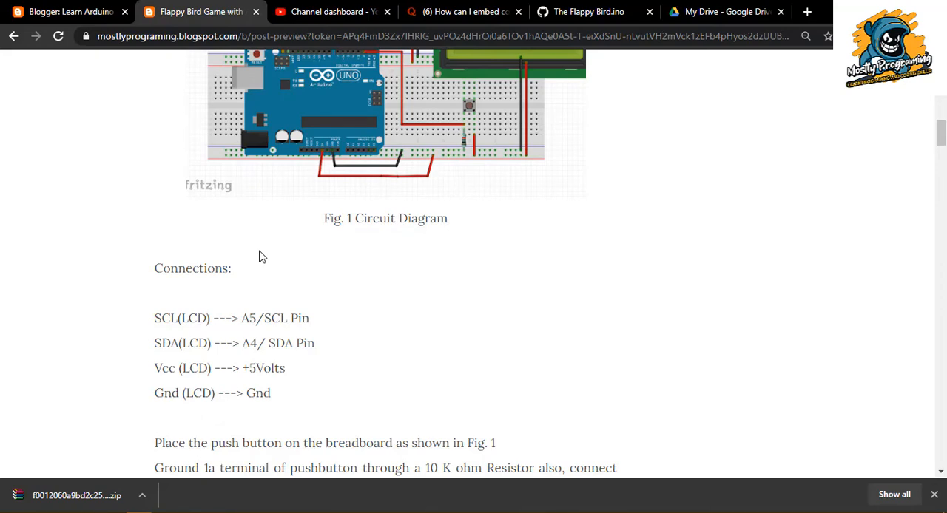
pyautogui.scroll(3)
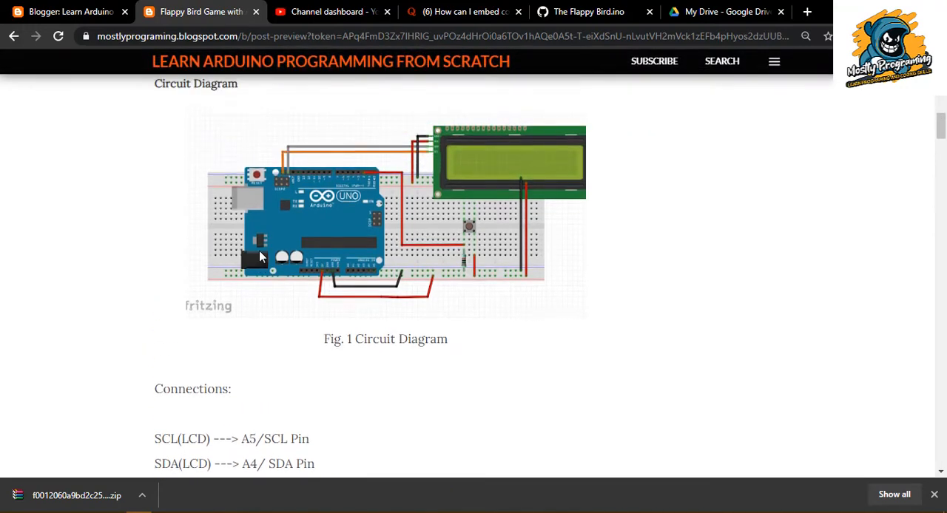
pyautogui.moveTo(467, 335)
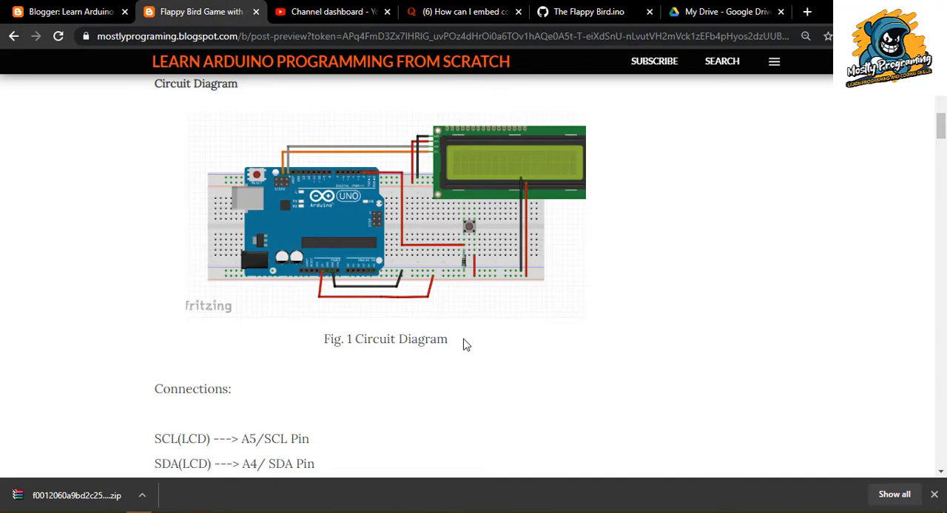
pyautogui.scroll(-3)
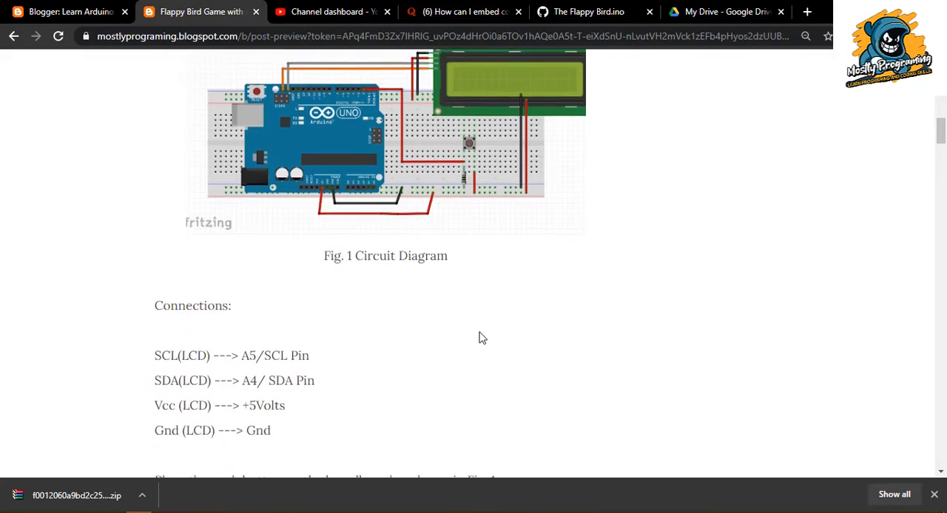
pyautogui.moveTo(467, 160)
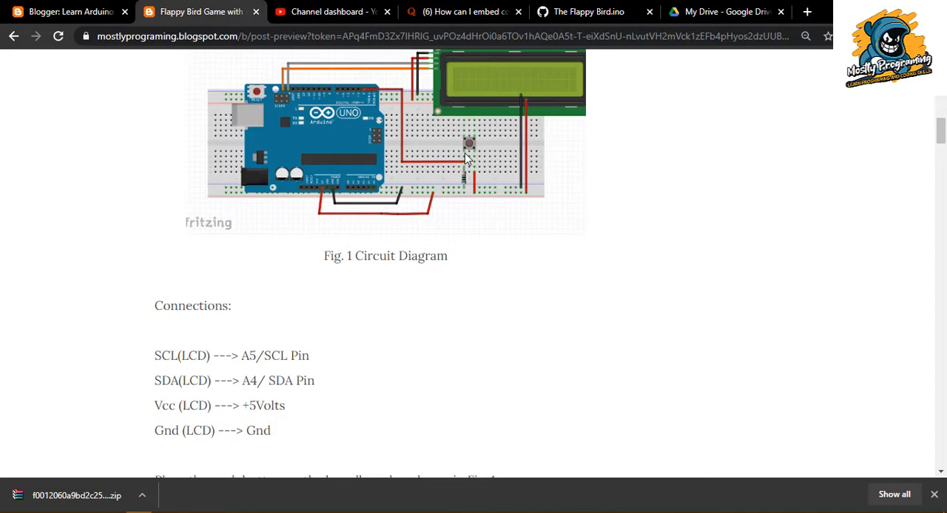
pyautogui.moveTo(477, 287)
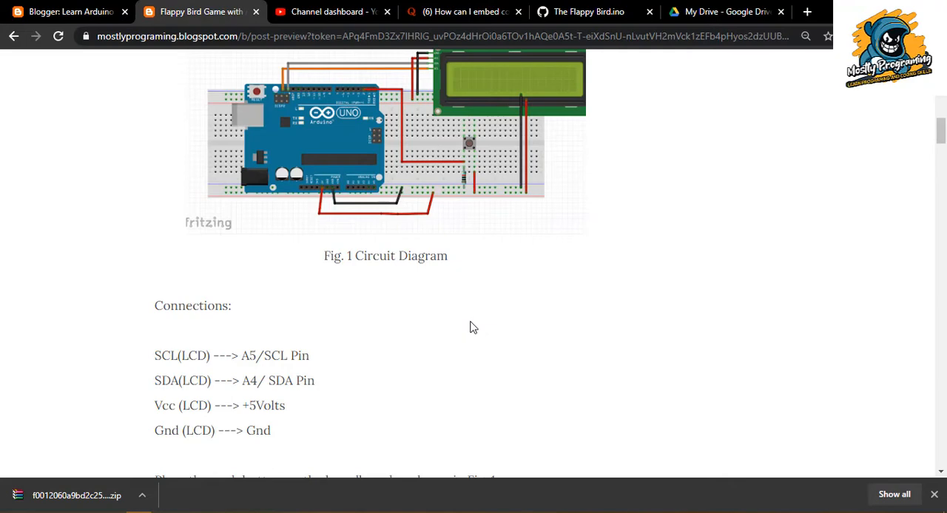
pyautogui.moveTo(465, 194)
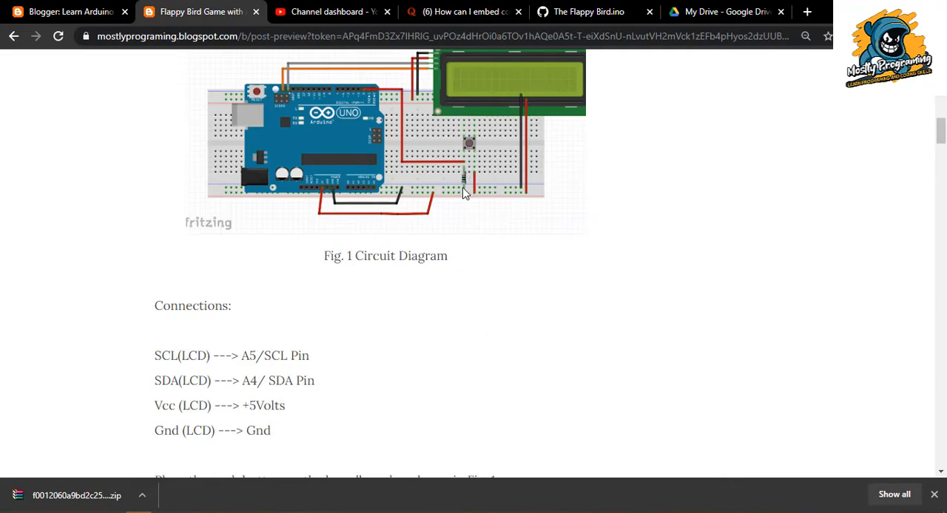
pyautogui.moveTo(465, 176)
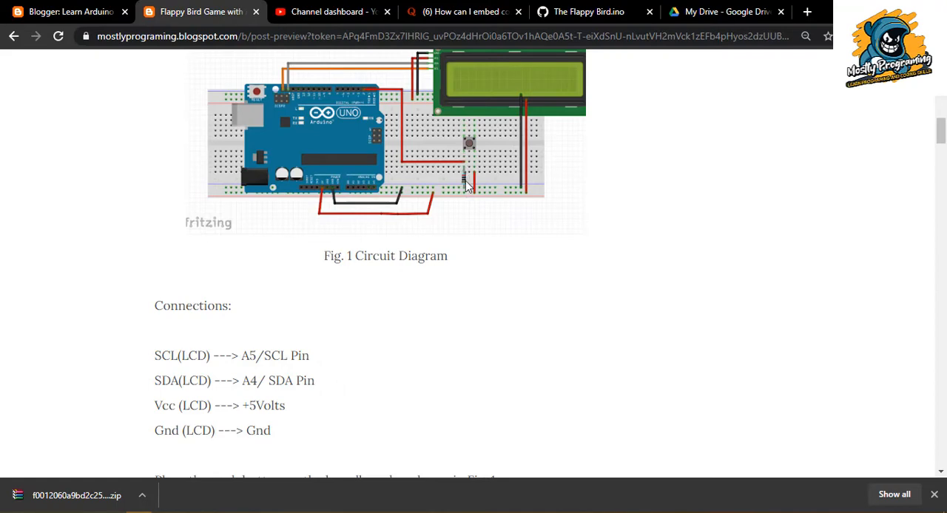
pyautogui.moveTo(479, 187)
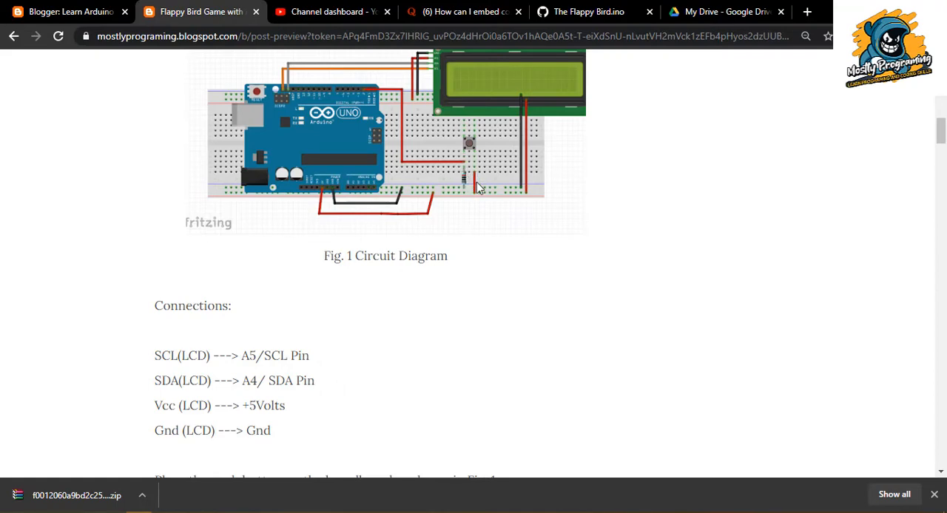
pyautogui.moveTo(467, 154)
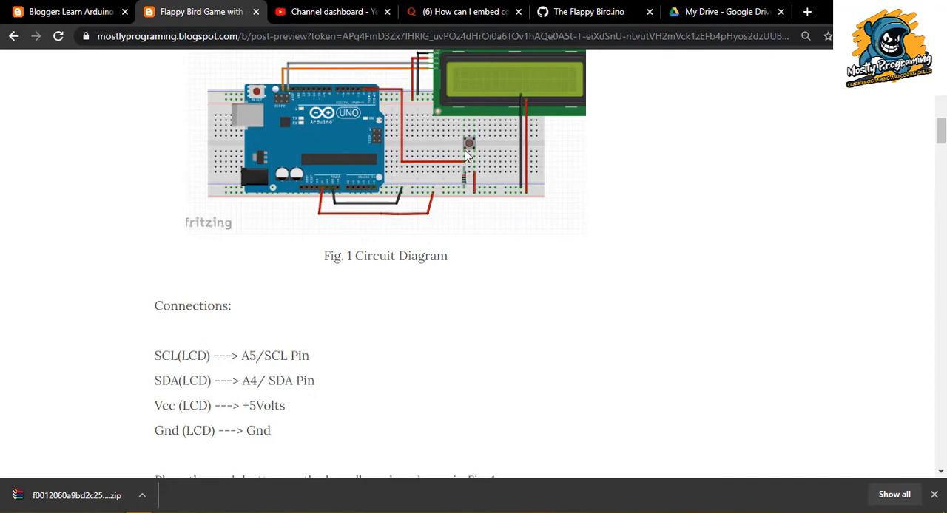
pyautogui.moveTo(498, 254)
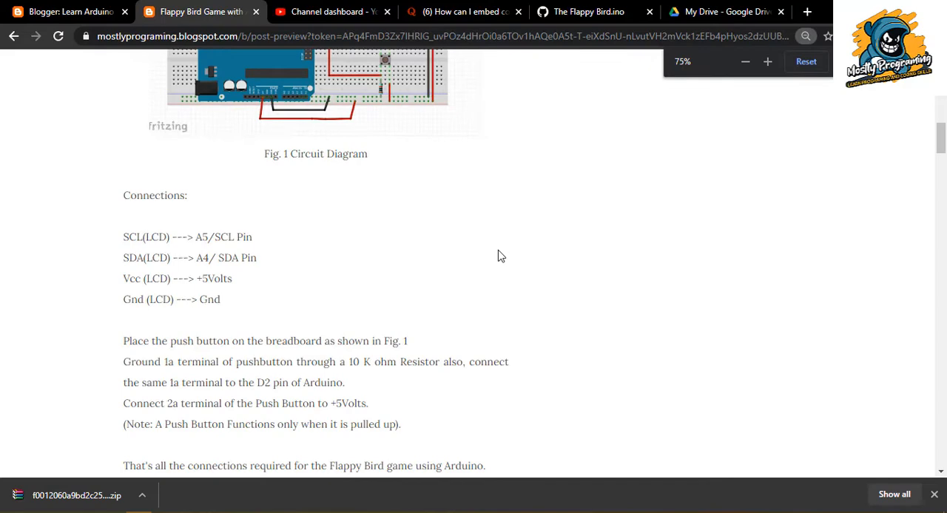
pyautogui.scroll(-3)
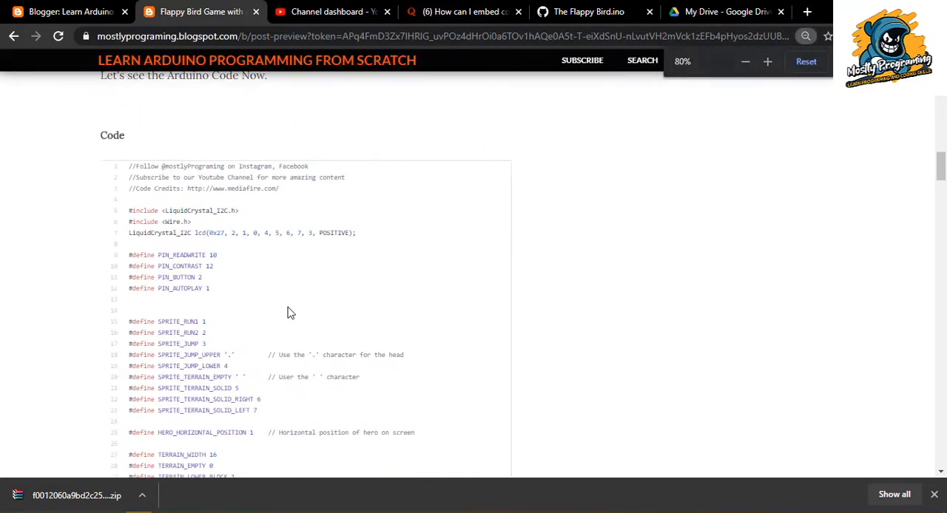
pyautogui.scroll(-3)
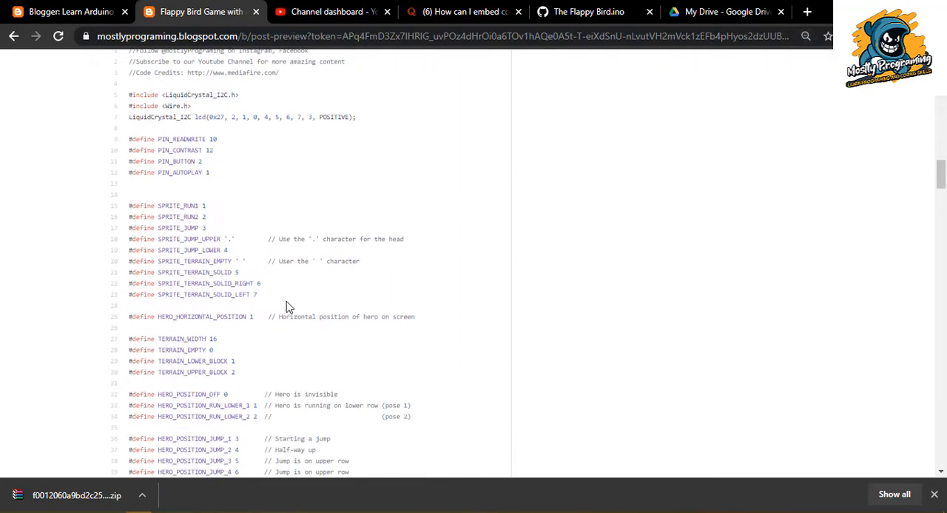
pyautogui.scroll(-3)
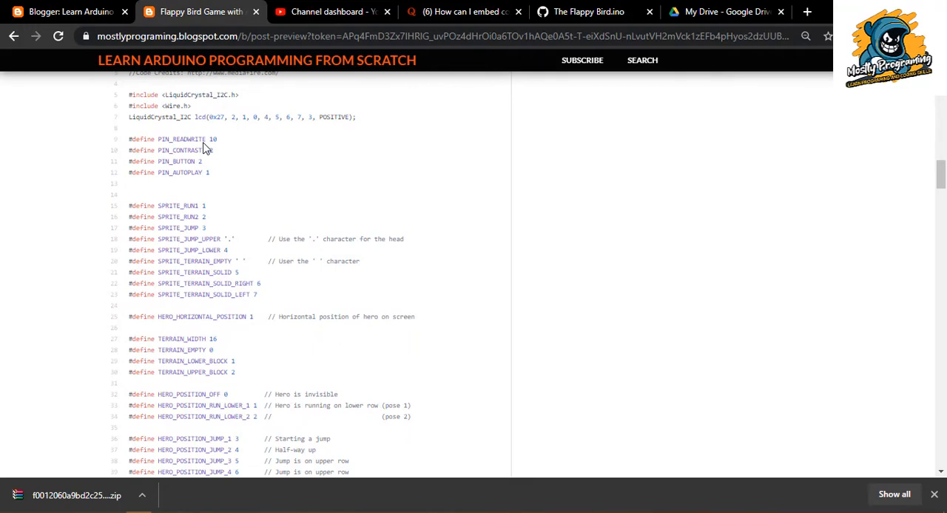
pyautogui.scroll(-3)
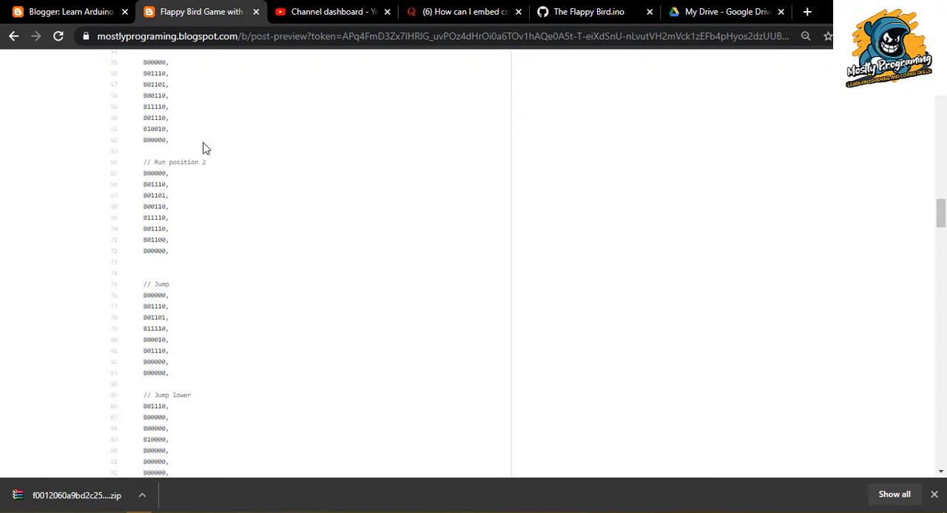
pyautogui.scroll(-3)
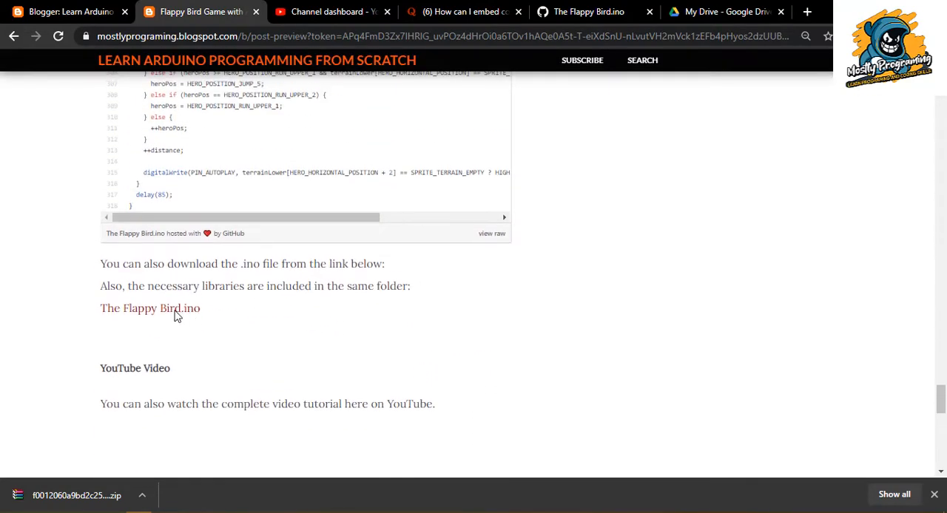
pyautogui.moveTo(280, 275)
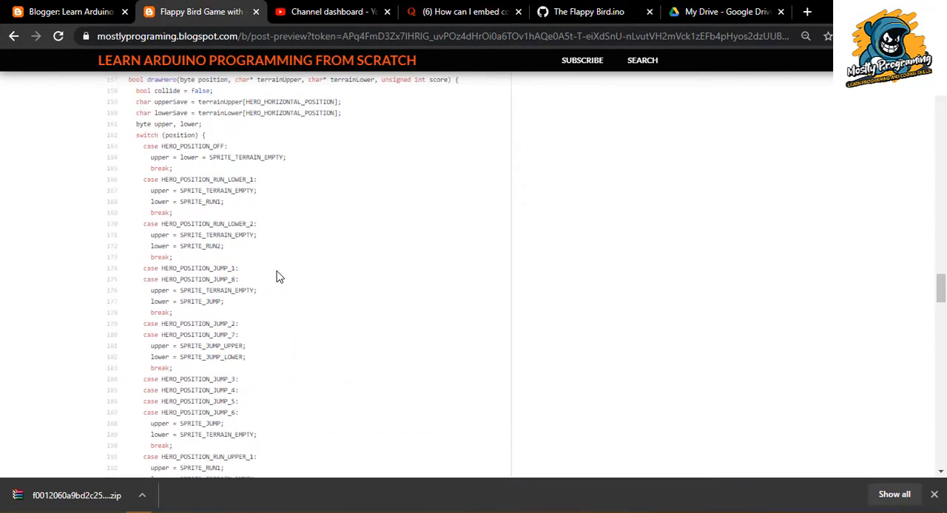
pyautogui.scroll(3)
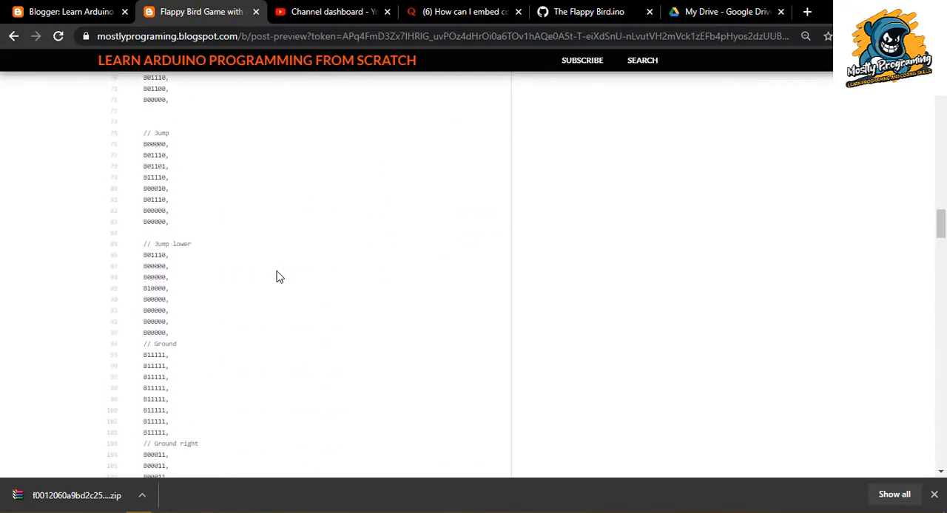
pyautogui.scroll(3)
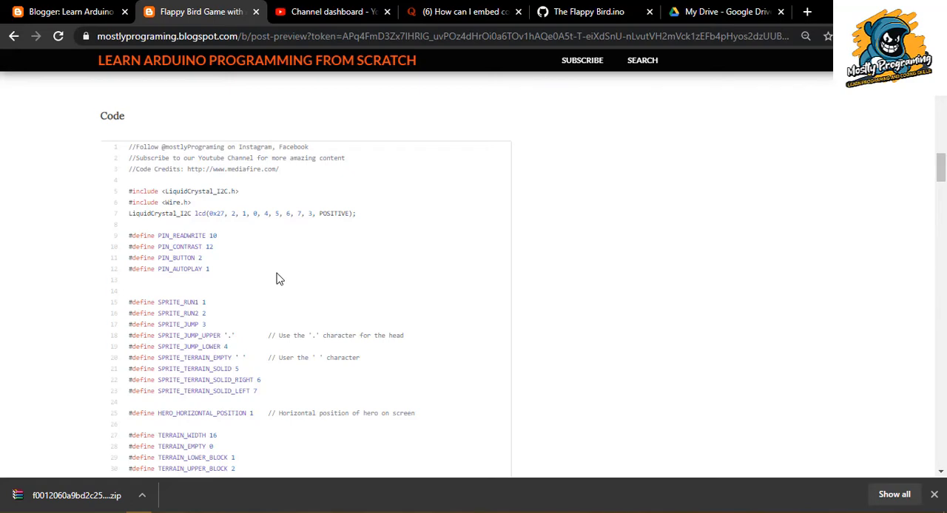
pyautogui.scroll(-3)
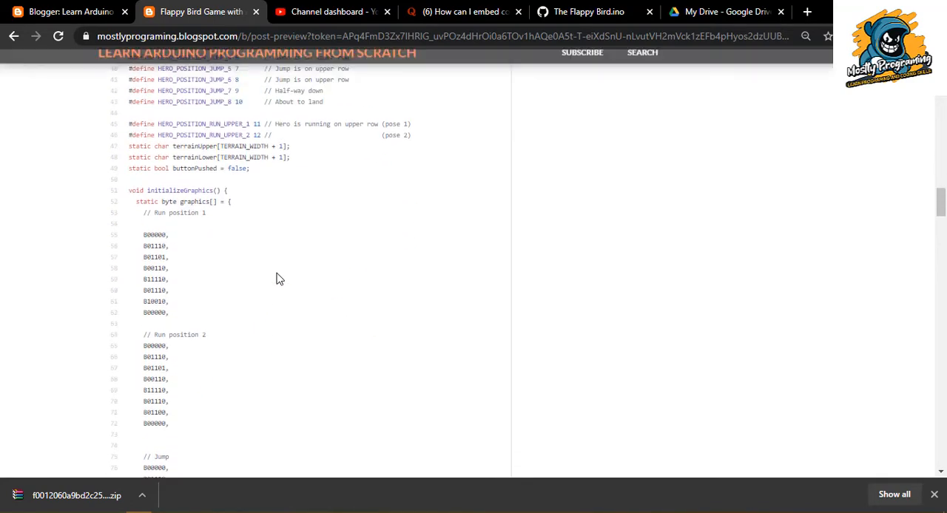
pyautogui.scroll(3)
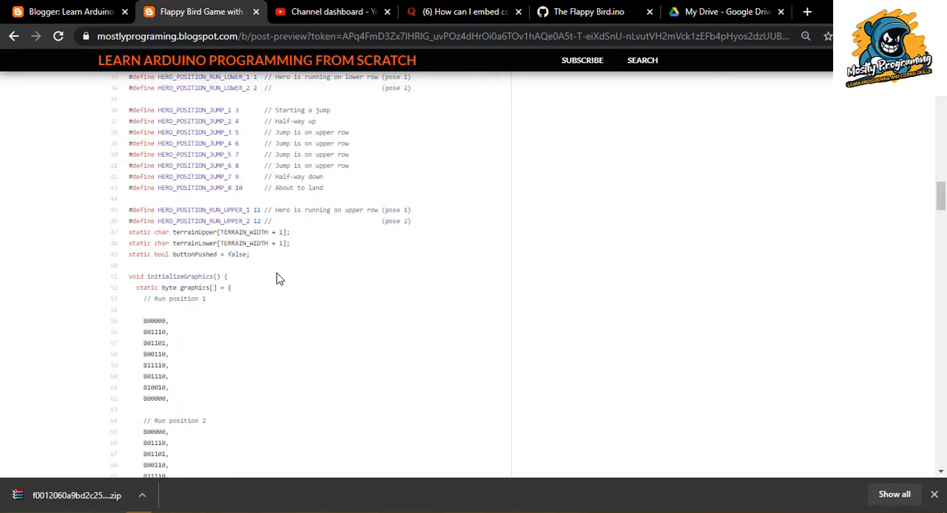
pyautogui.scroll(3)
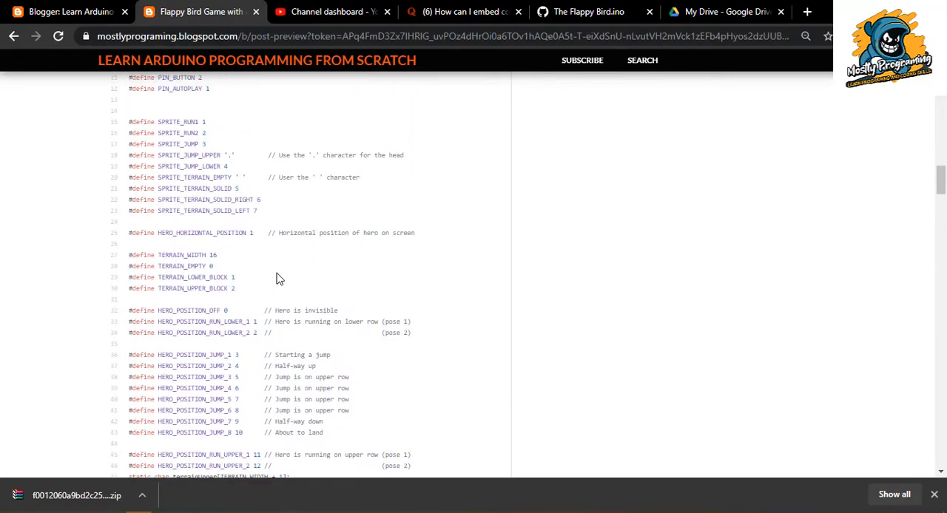